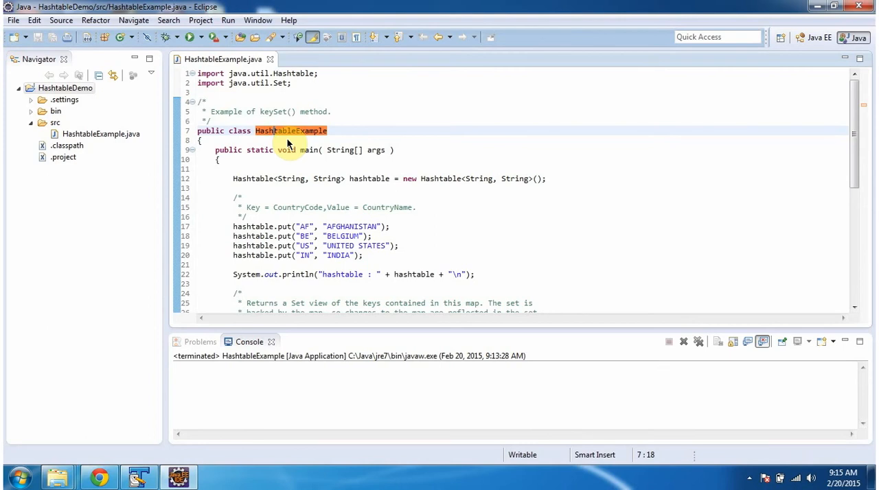
pyautogui.moveTo(277, 120)
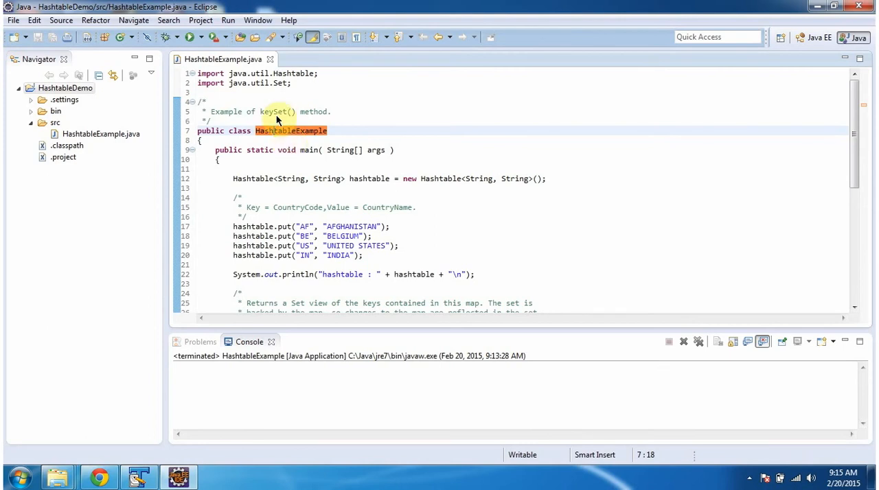
pyautogui.moveTo(282, 150)
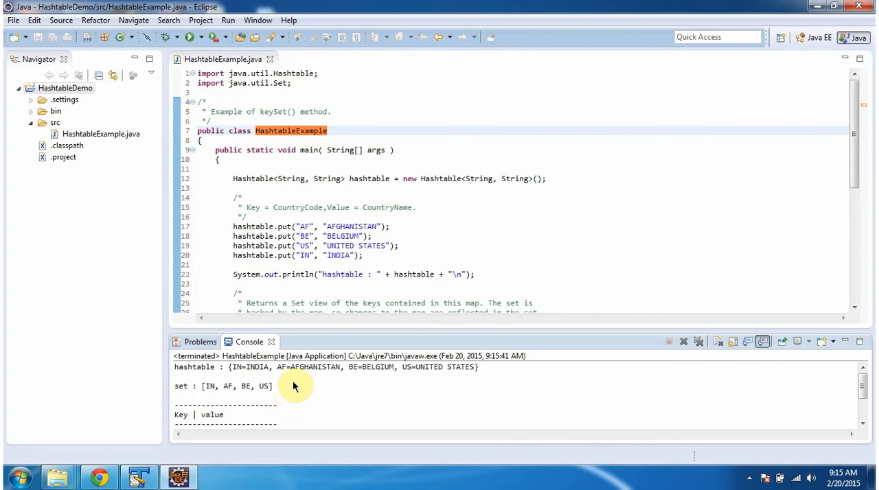
pyautogui.moveTo(300, 394)
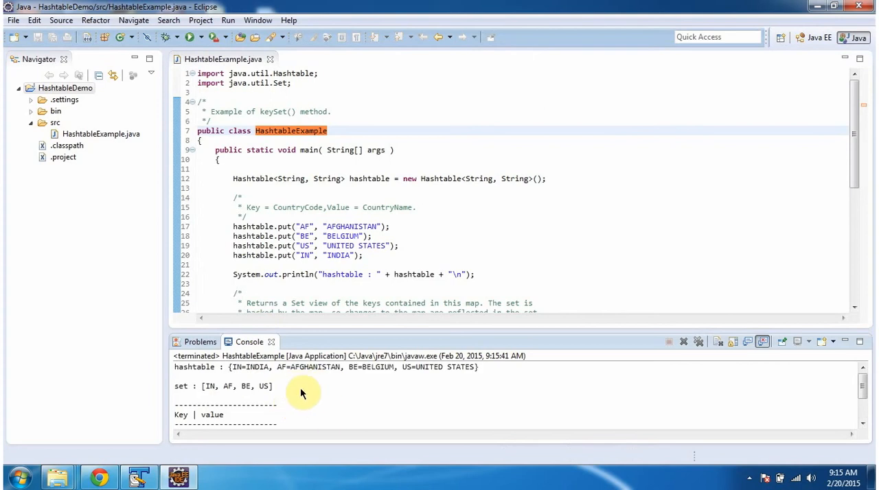
pyautogui.click(310, 150)
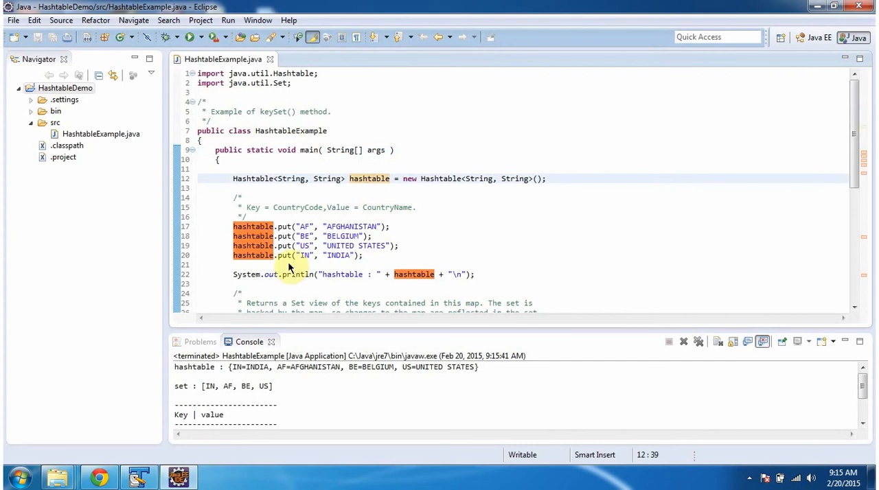
pyautogui.moveTo(313, 246)
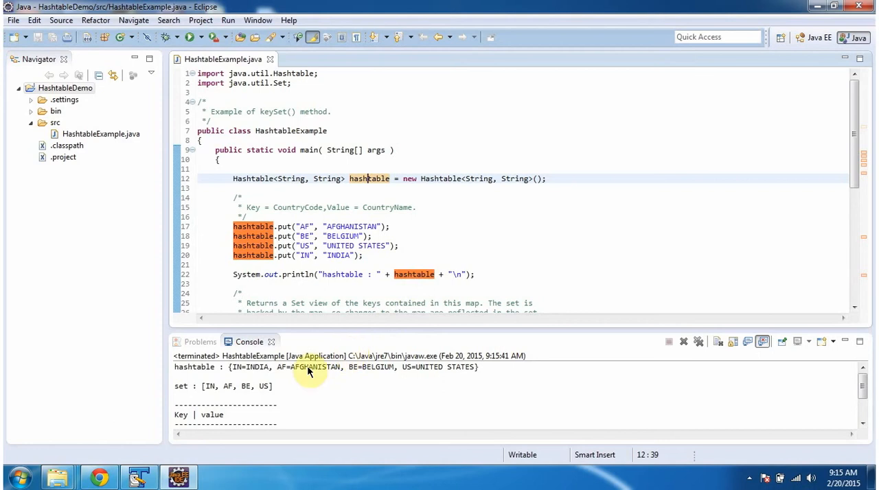
pyautogui.moveTo(460, 376)
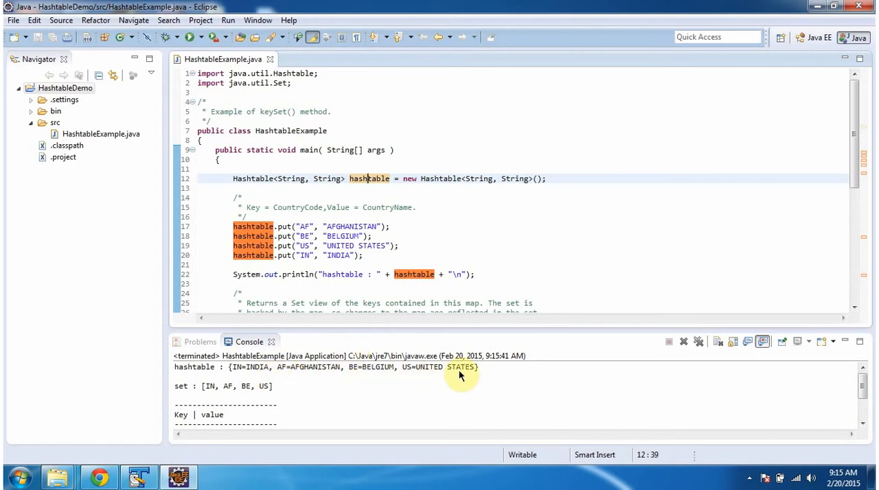
# Scroll the editor to line 37, where hashtable.keySet() is assigned to set
pyautogui.scroll(-3)
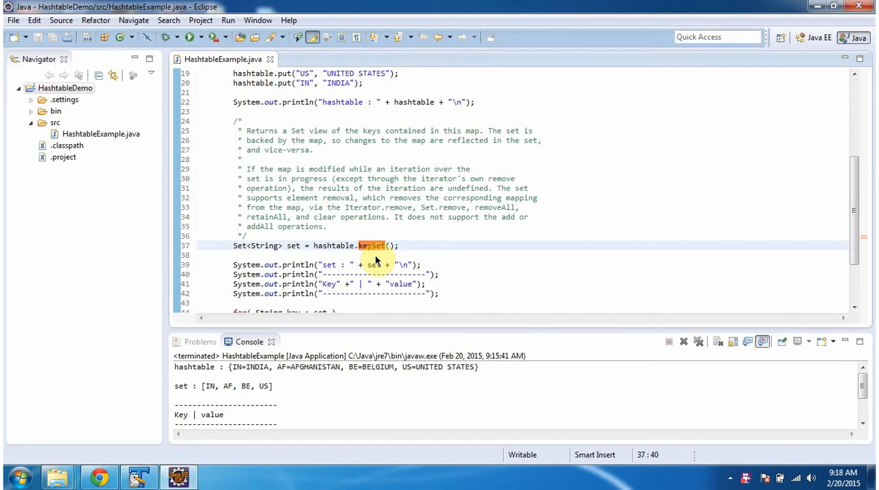
pyautogui.moveTo(297, 254)
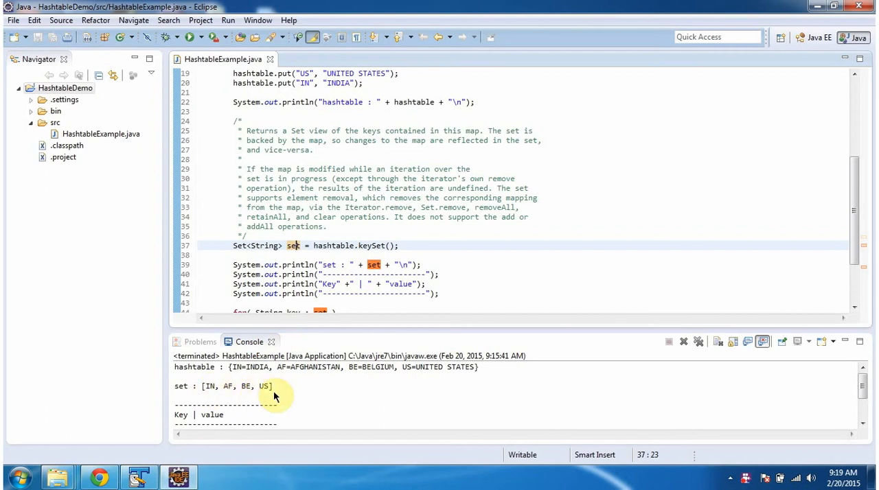
# Scroll further down to the for-each loop over set at lines 44–48
pyautogui.scroll(-3)
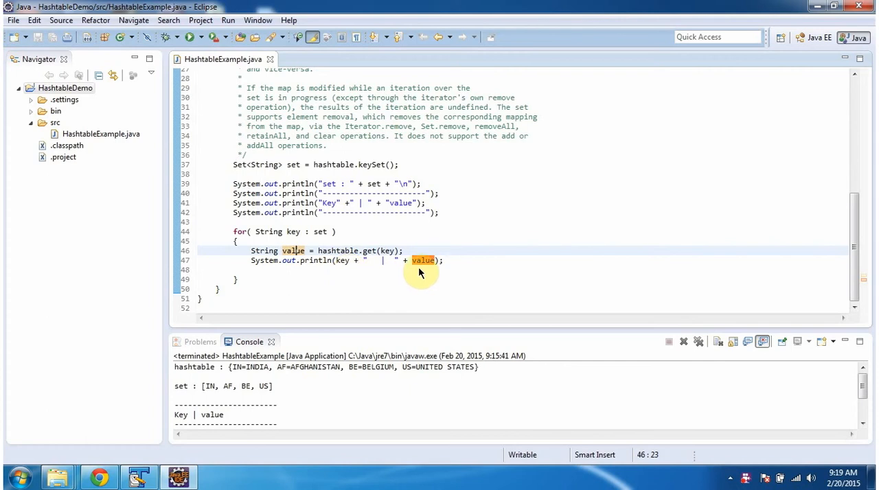
# Scroll the Console to the key | value rows for IN, AF, BE and US
pyautogui.scroll(-3)
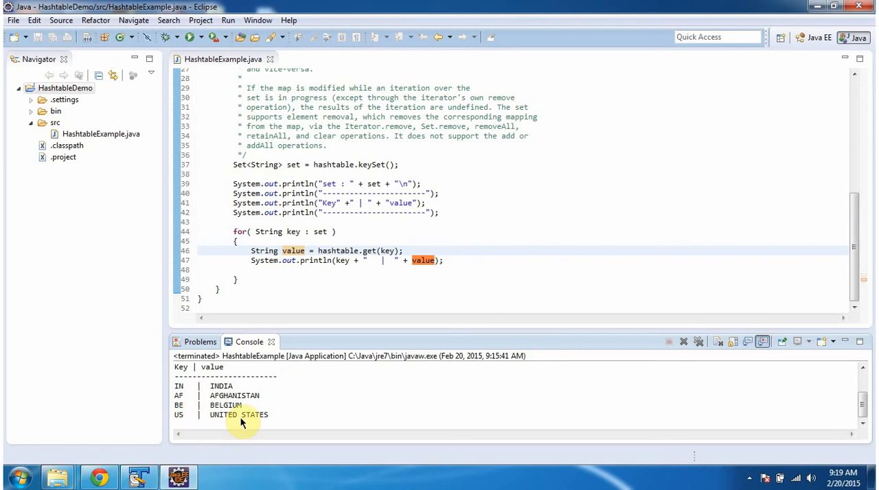
pyautogui.moveTo(356, 202)
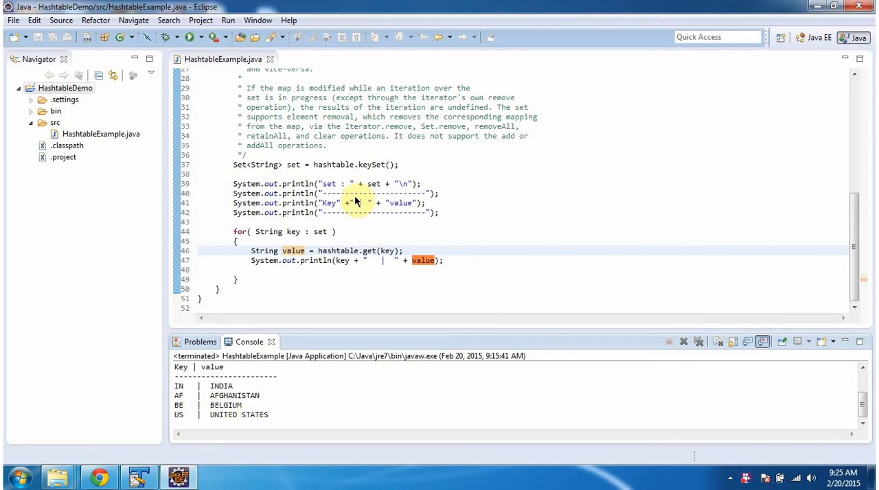